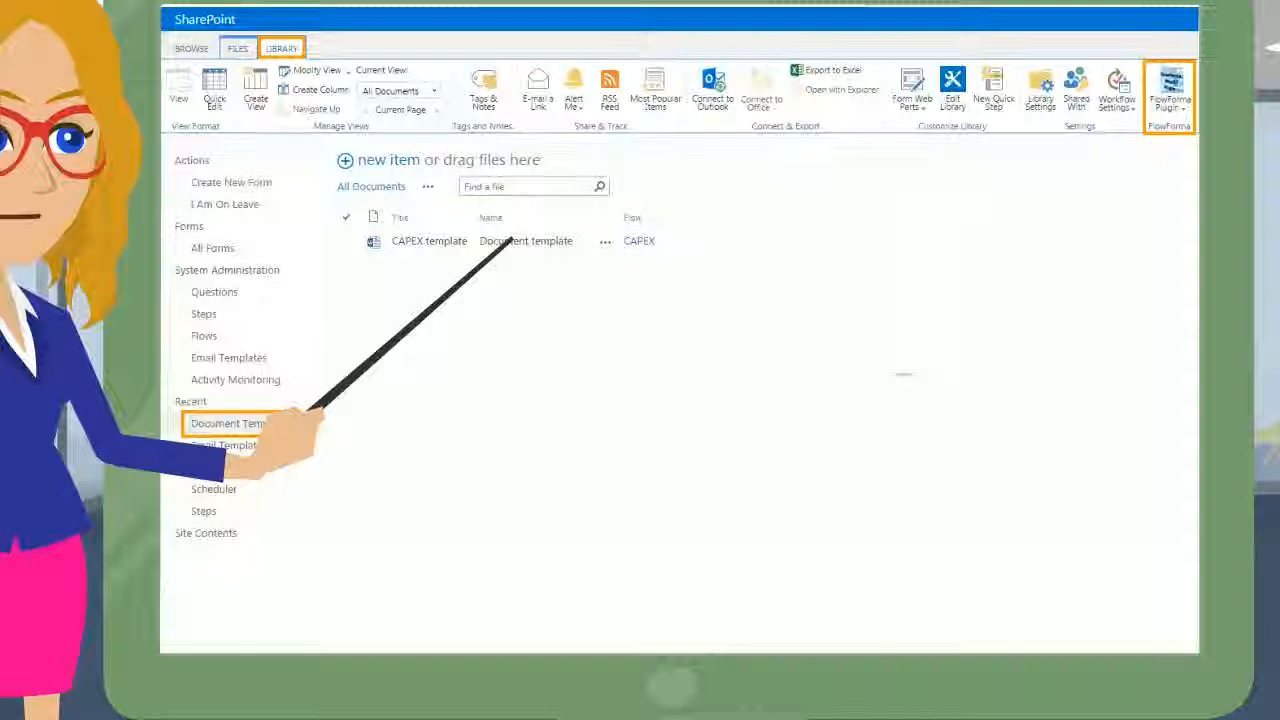
Step: Reveal the FlowForma Plugin menu offering the zip download and the plugin itself
{"action": "left_click", "coordinate": [1168, 90]}
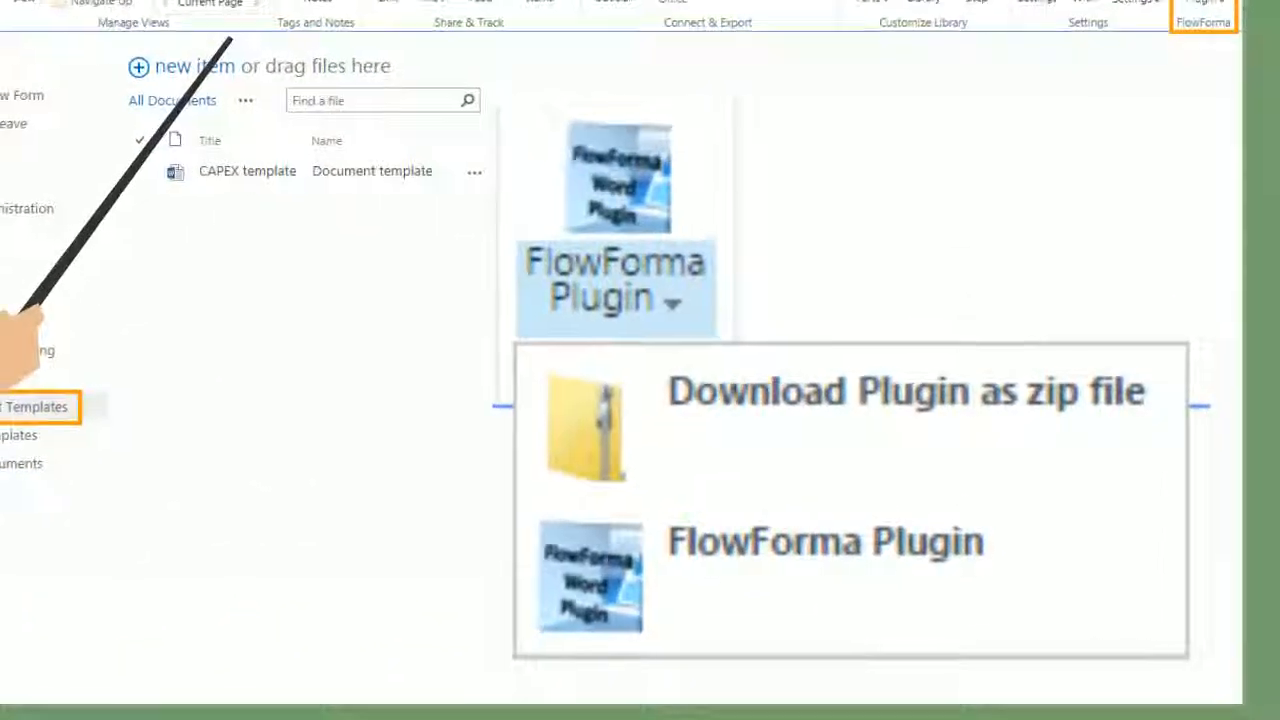